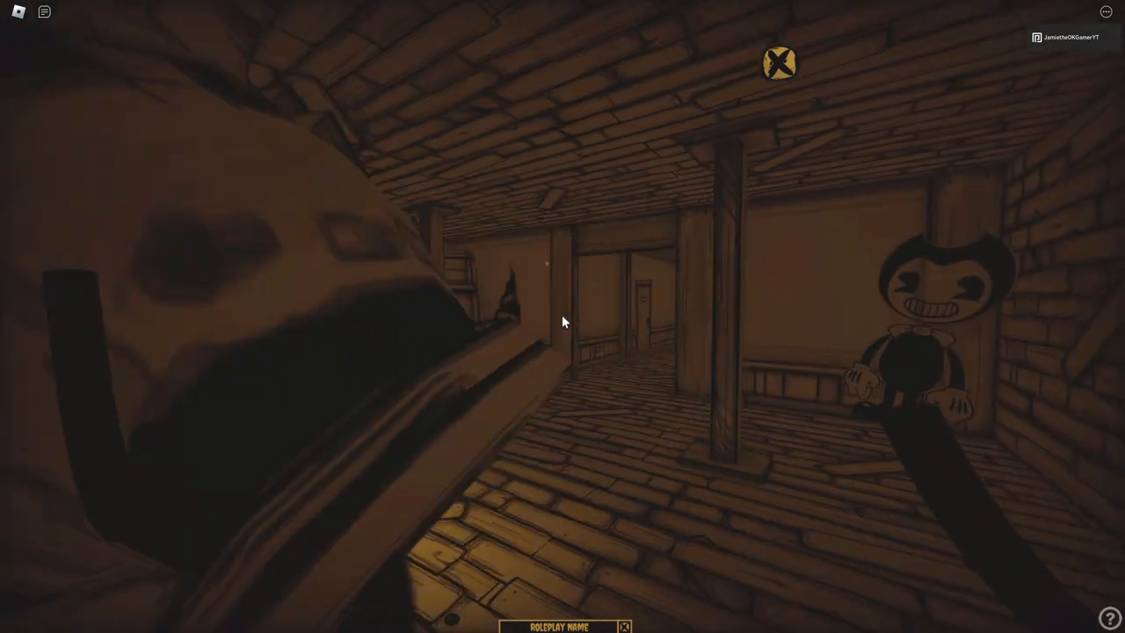
mouse_move(562, 322)
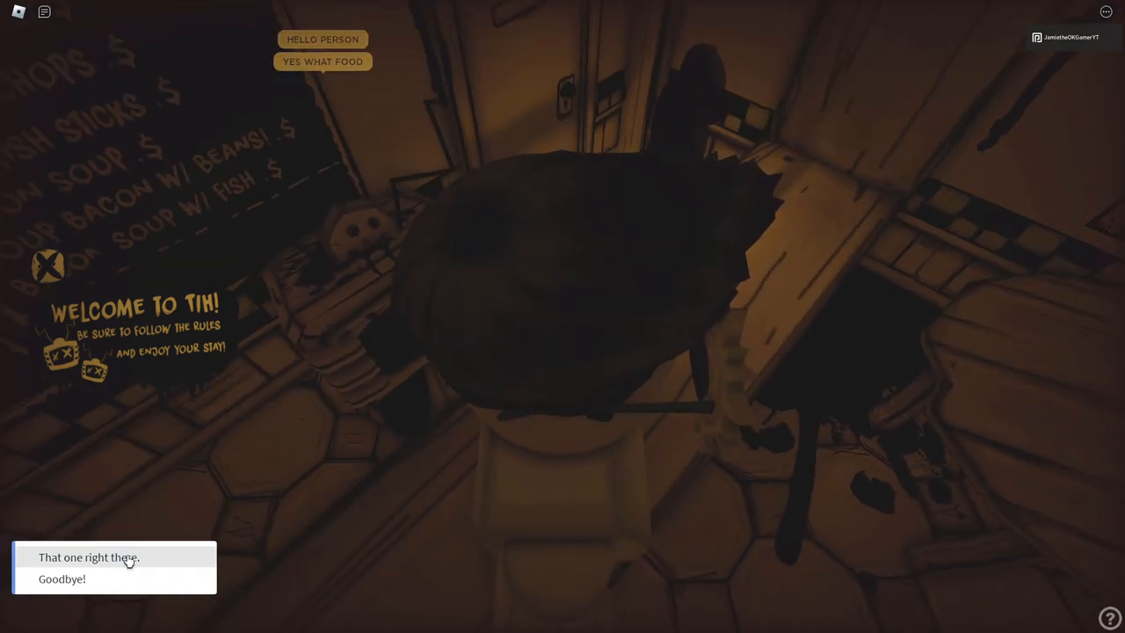
Answer the ink shopkeeper with the dialogue choice "That one right there.".
click(88, 556)
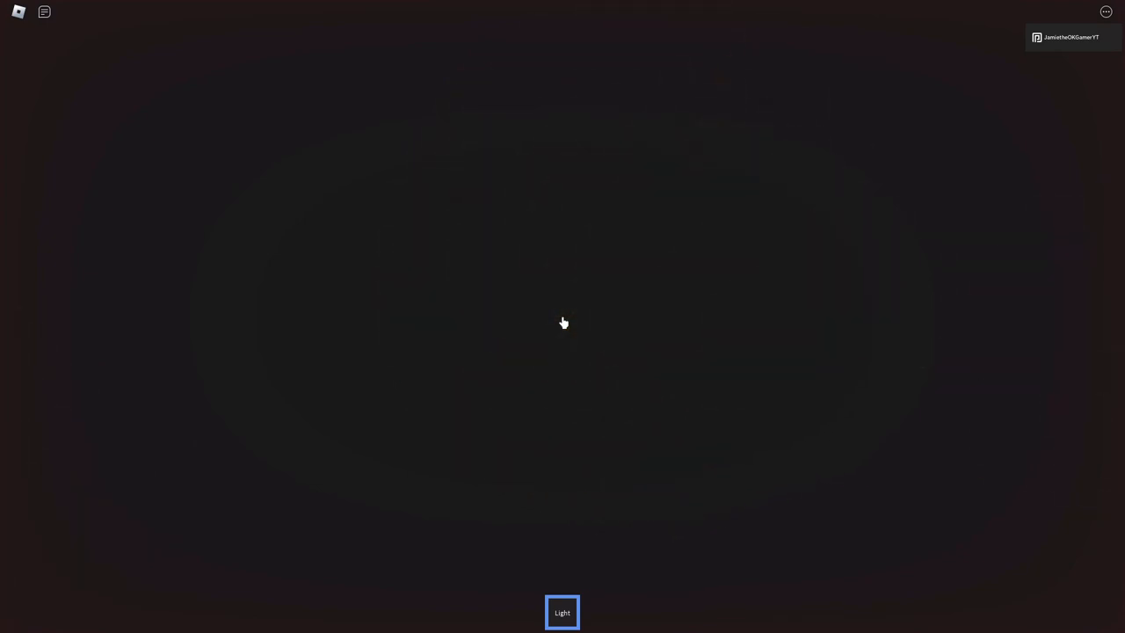
Toggle the Light from the dark hiding spot to view the shadowy Bendy cutouts.
click(563, 612)
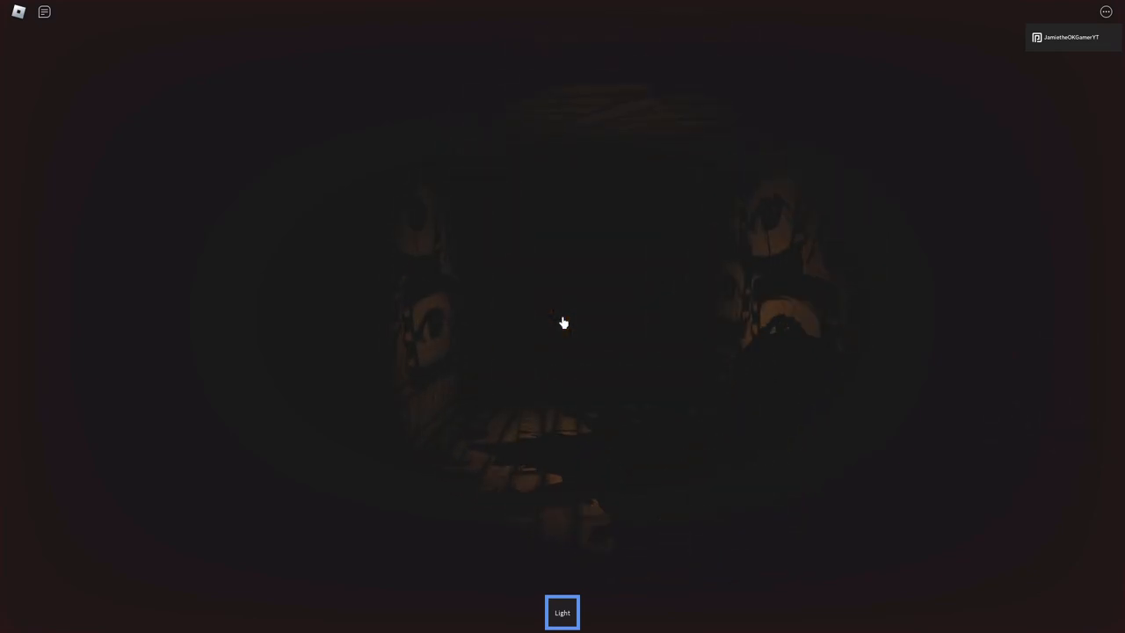
click(563, 612)
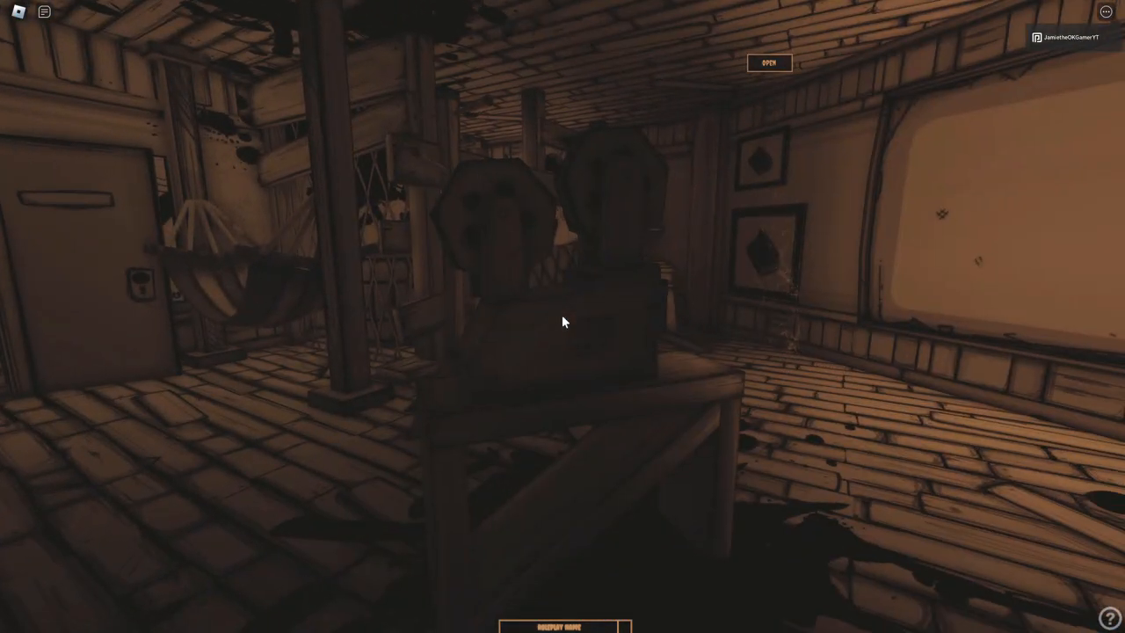
mouse_move(564, 321)
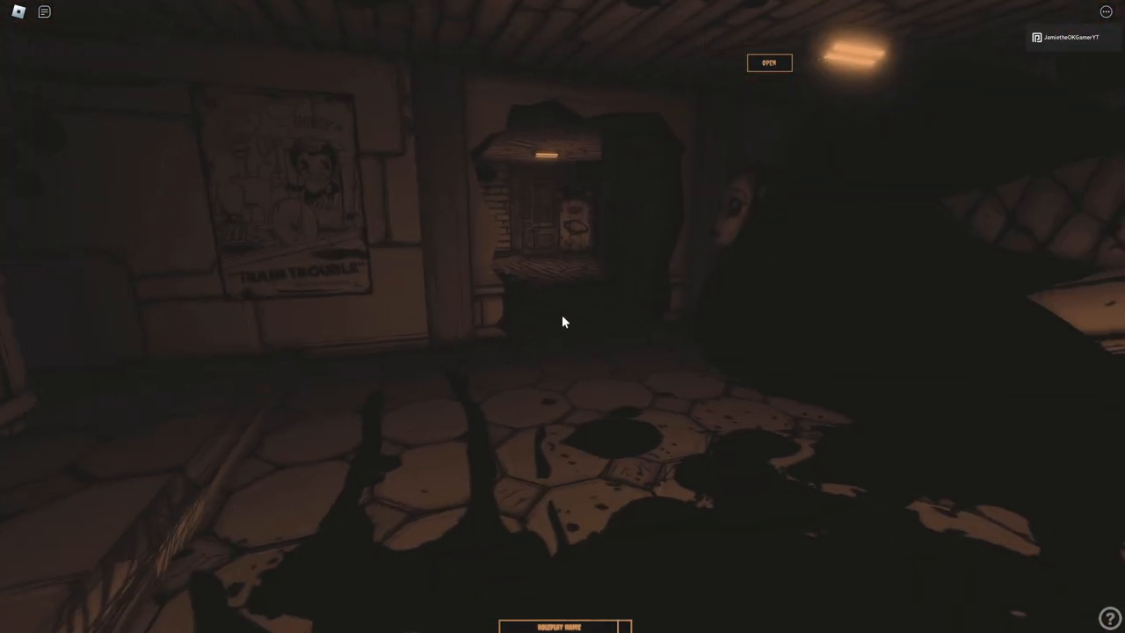
mouse_move(564, 321)
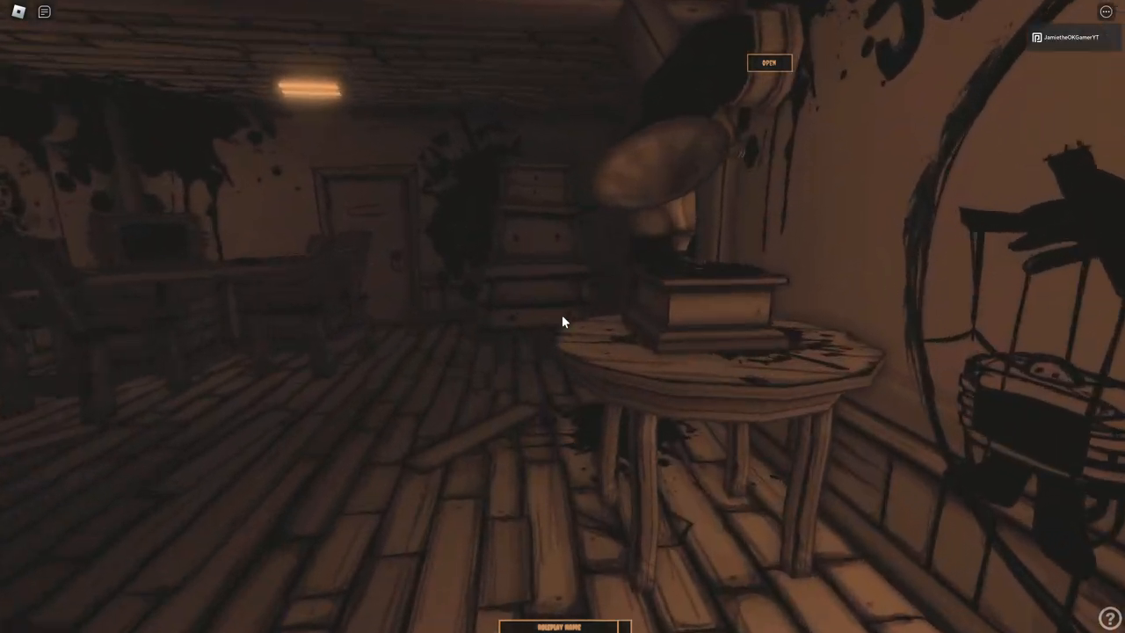
mouse_move(565, 322)
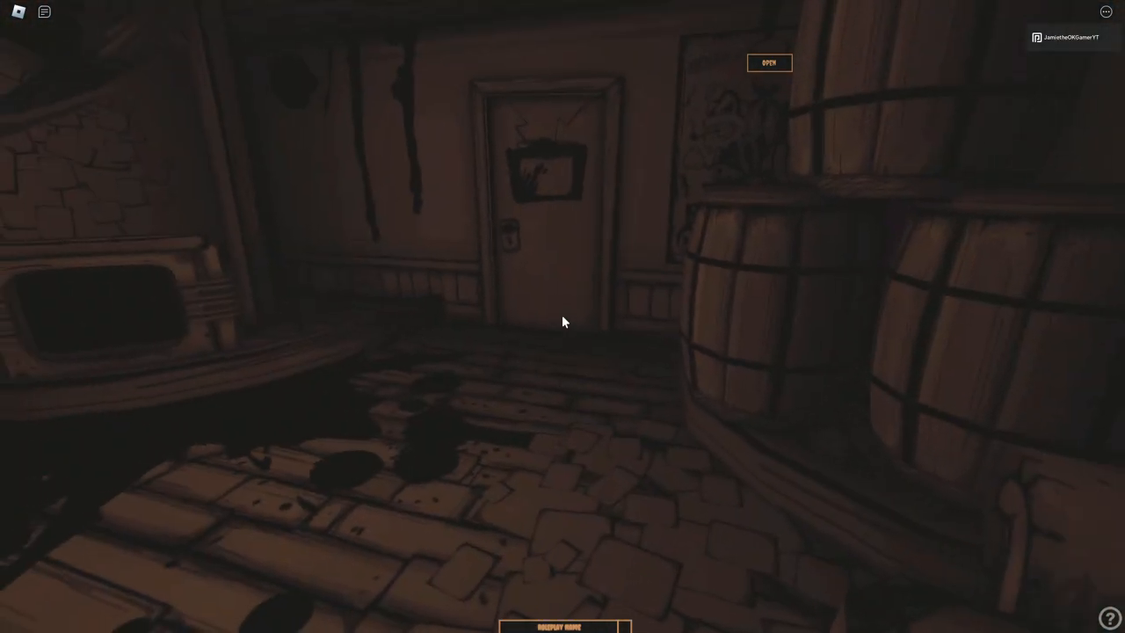
mouse_move(565, 321)
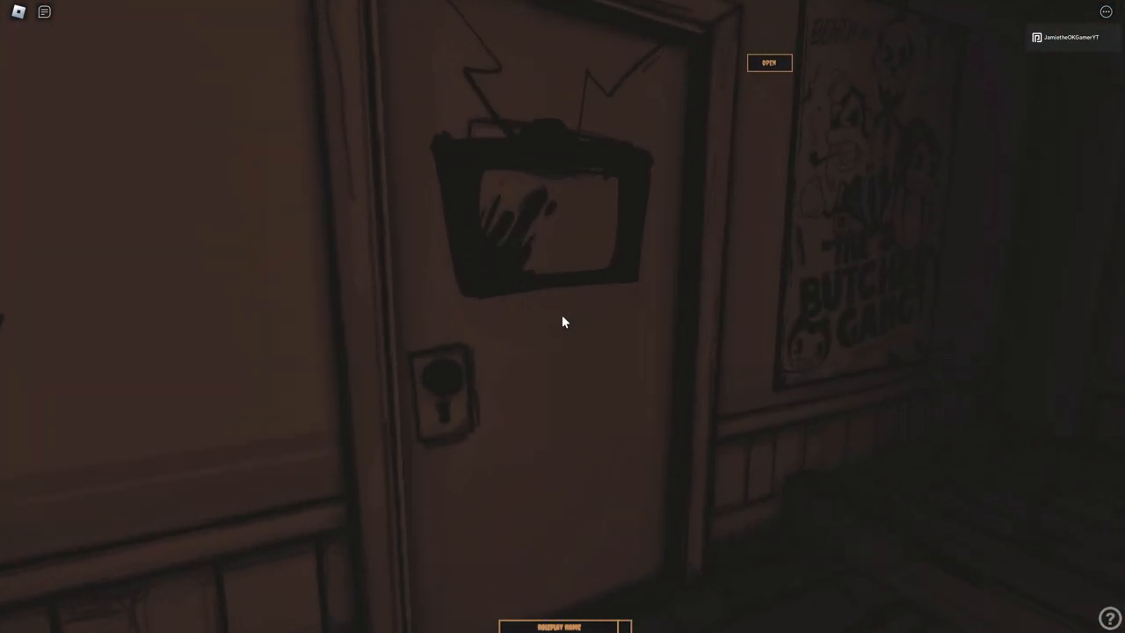